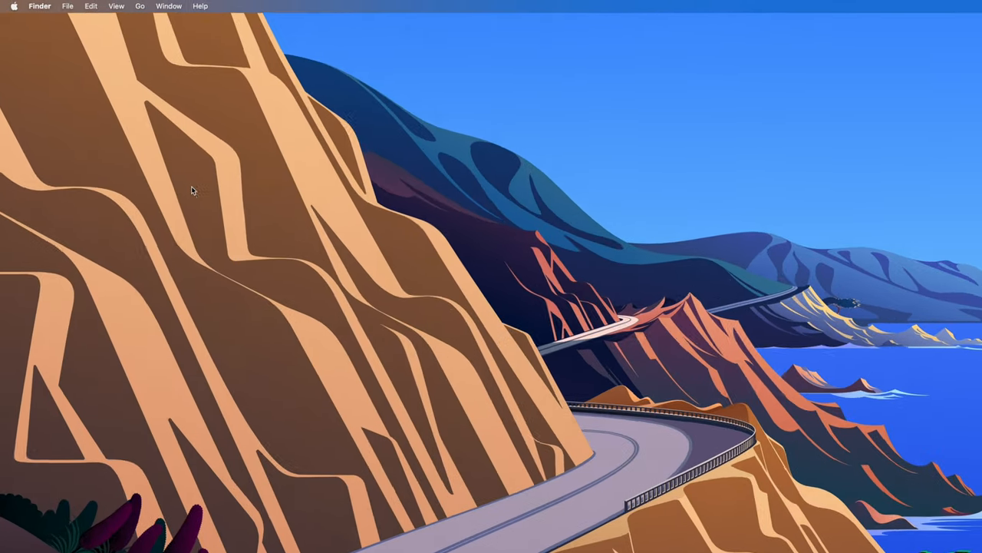
- Launch System Preferences from the Apple menu to show the settings overview
left_click(14, 6)
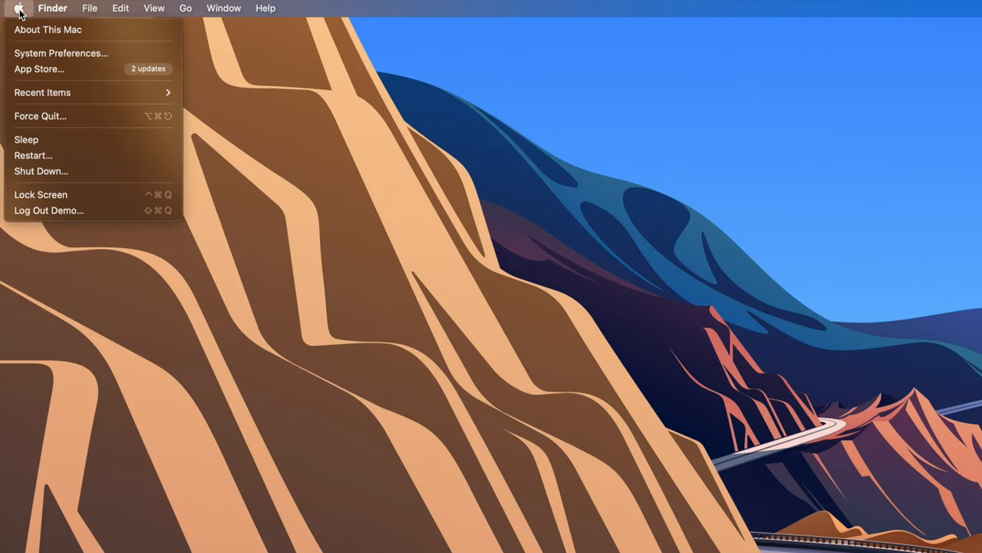
mouse_move(61, 52)
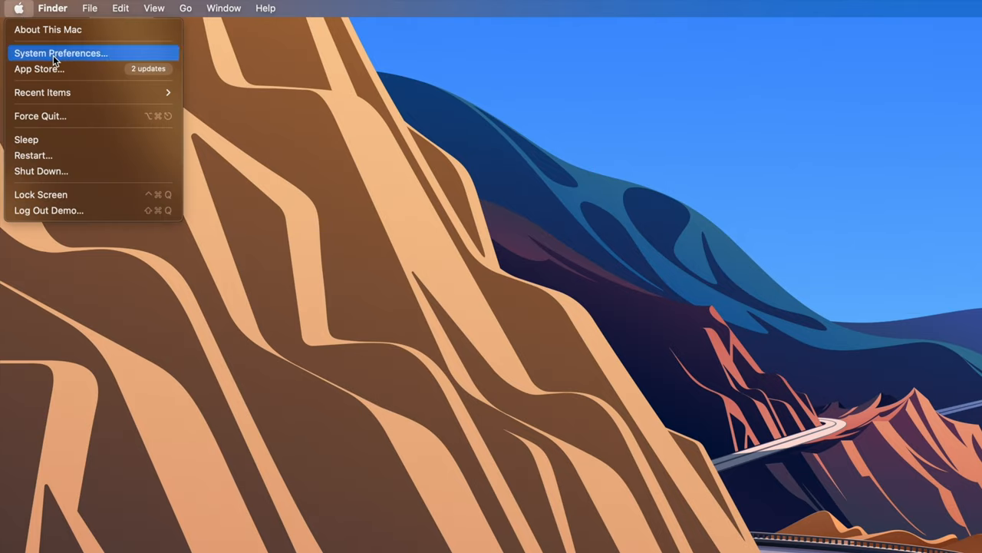
left_click(61, 52)
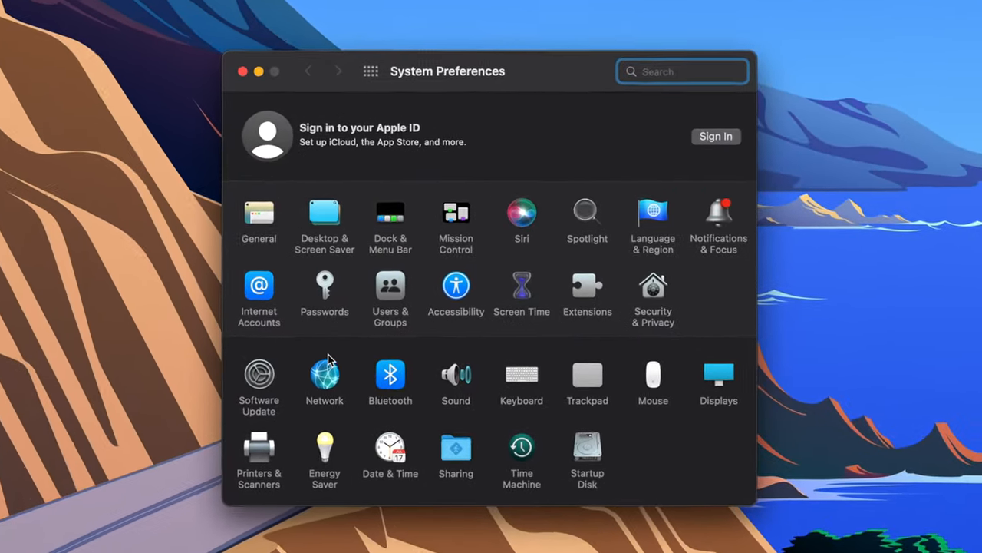
- In the Sound pane, uncheck startup sound, user interface sound effects and volume-change feedback
left_click(456, 376)
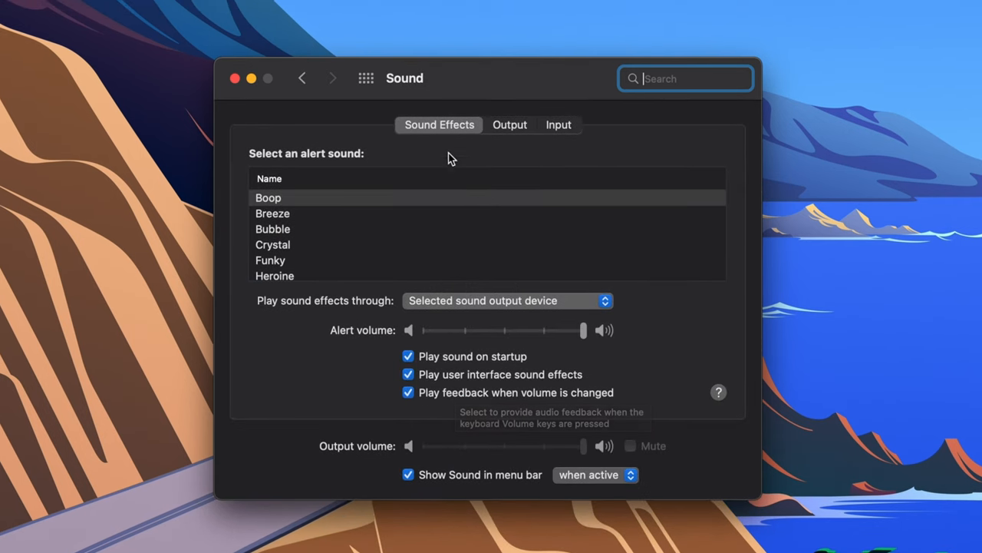
mouse_move(451, 148)
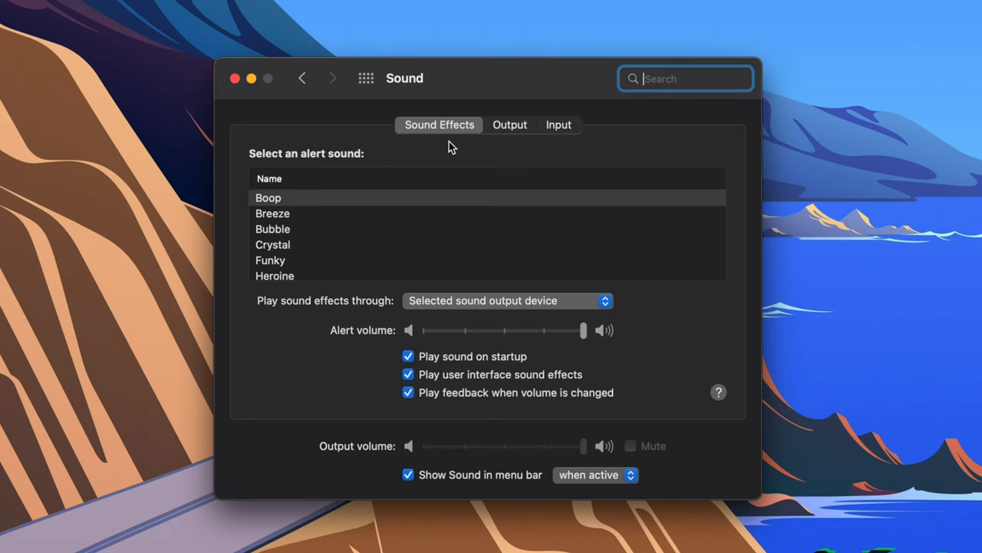
mouse_move(411, 381)
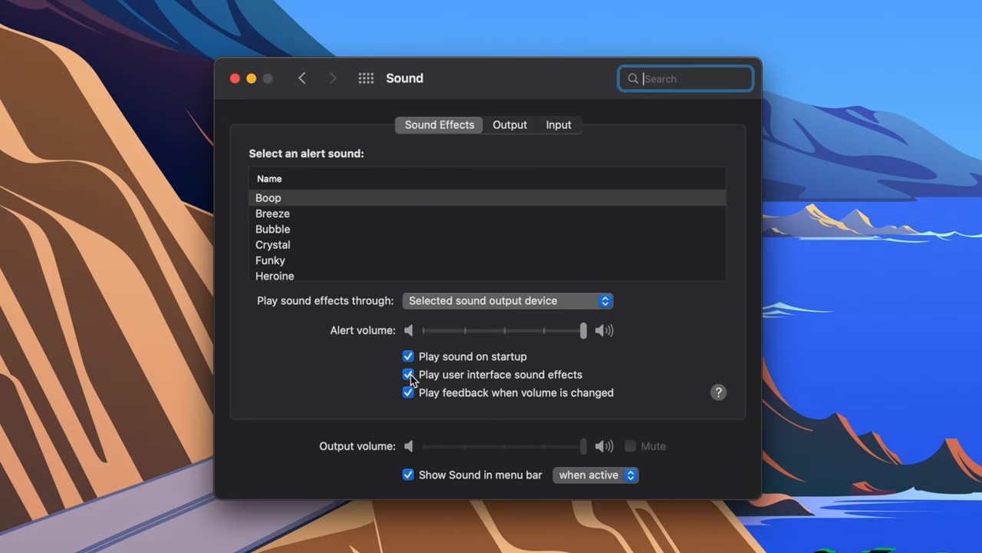
left_click(408, 375)
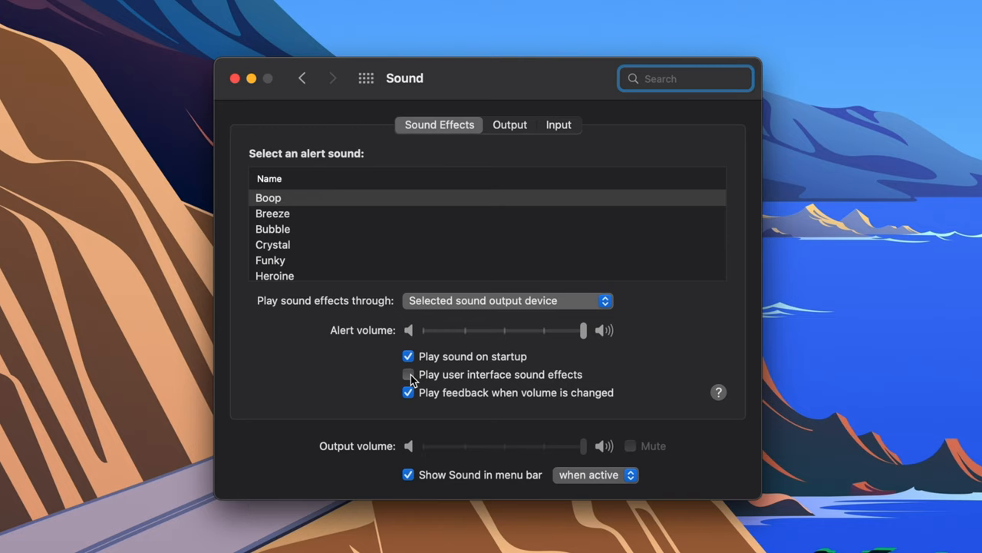
left_click(408, 357)
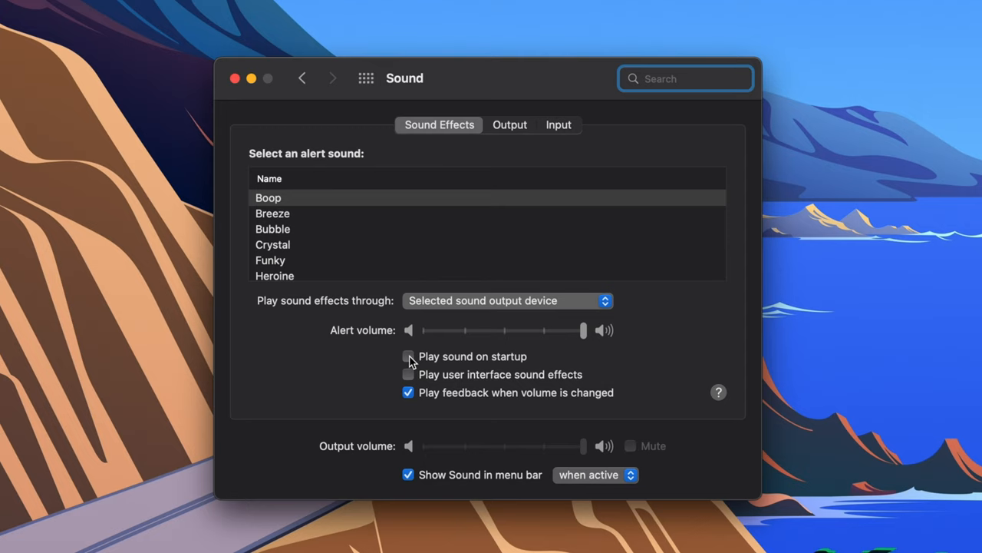
left_click(409, 393)
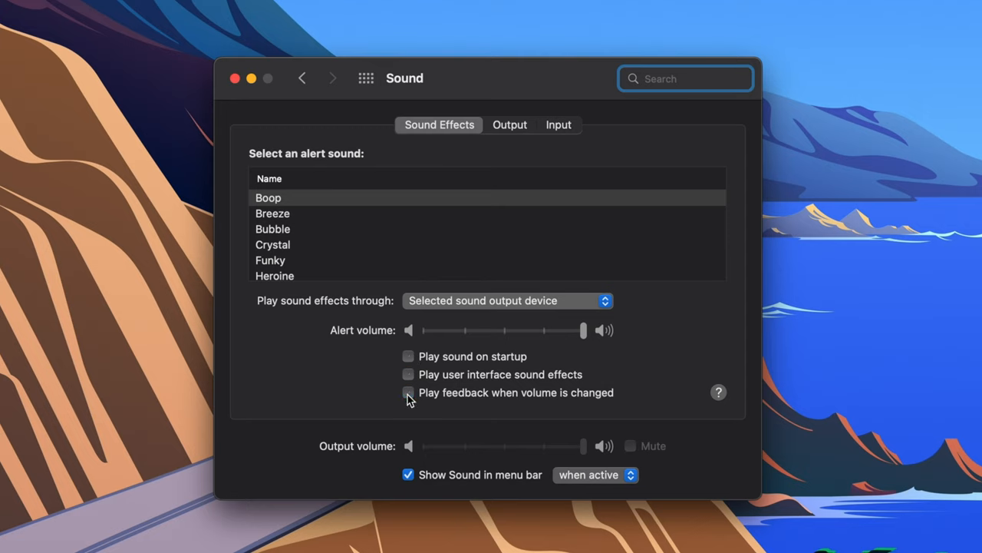